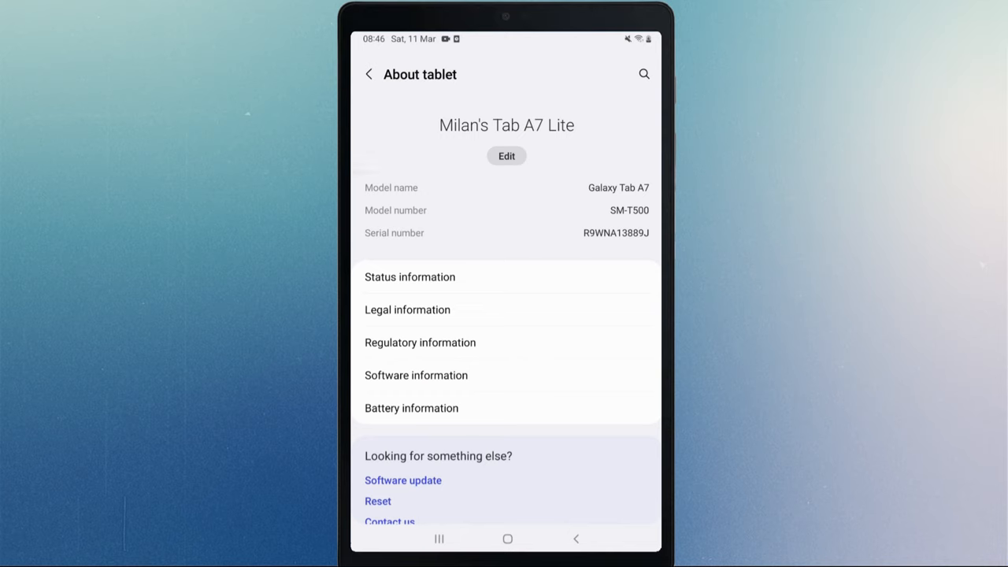
# Go back from About tablet to the main Settings list.
pyautogui.click(507, 188)
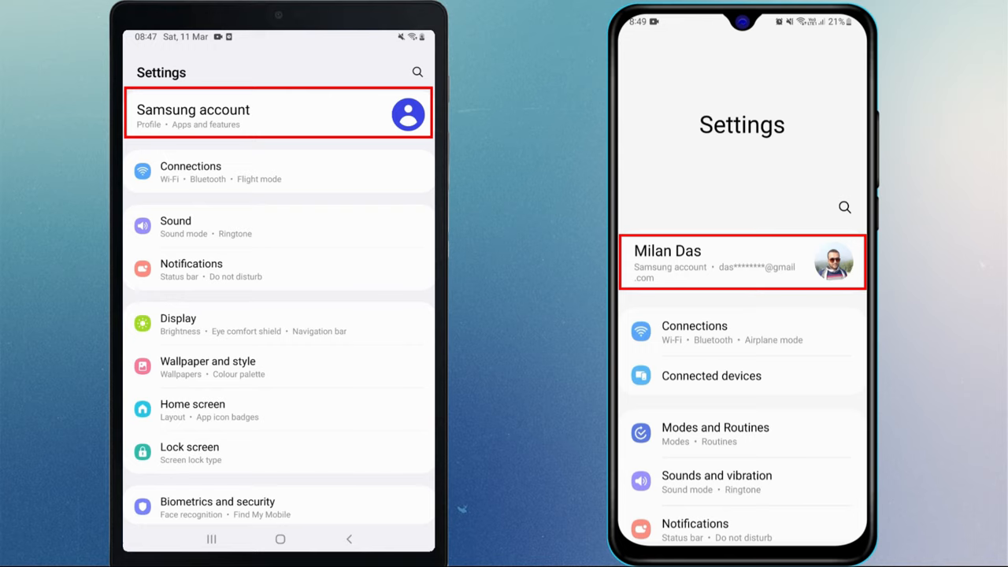
# Sign the tablet in to the phone's Samsung account and skip the recovery method suggestion.
pyautogui.click(277, 114)
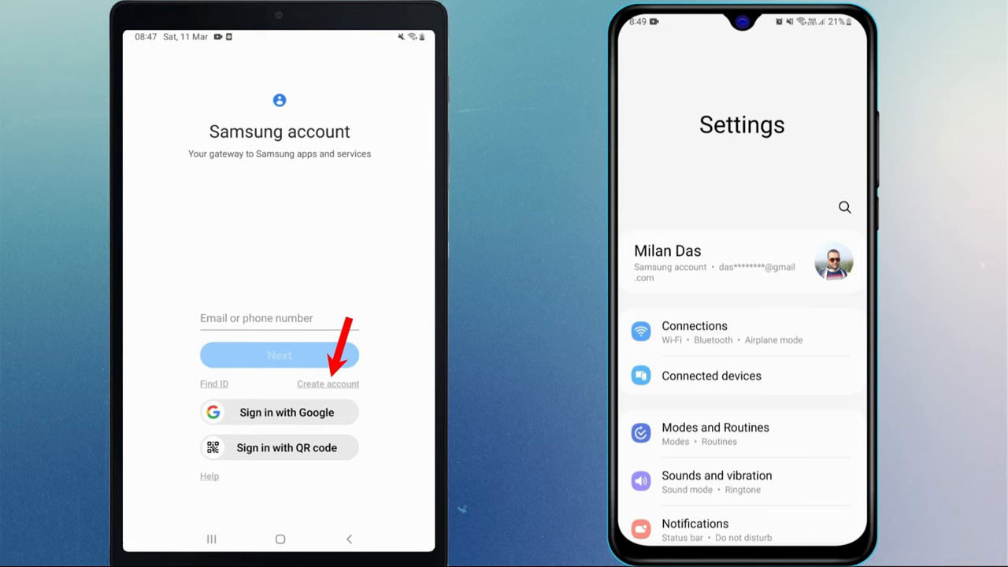
pyautogui.click(278, 355)
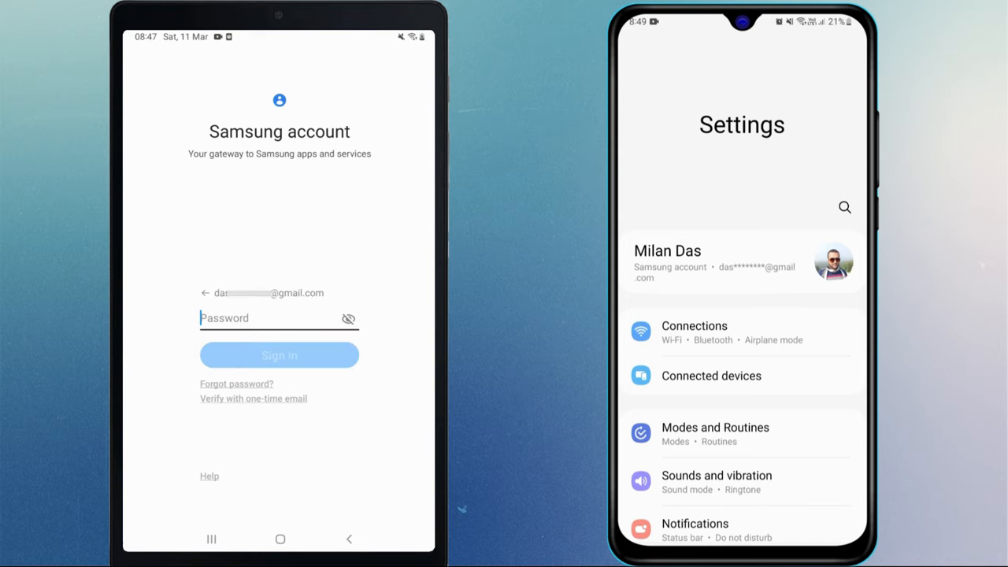
pyautogui.click(279, 354)
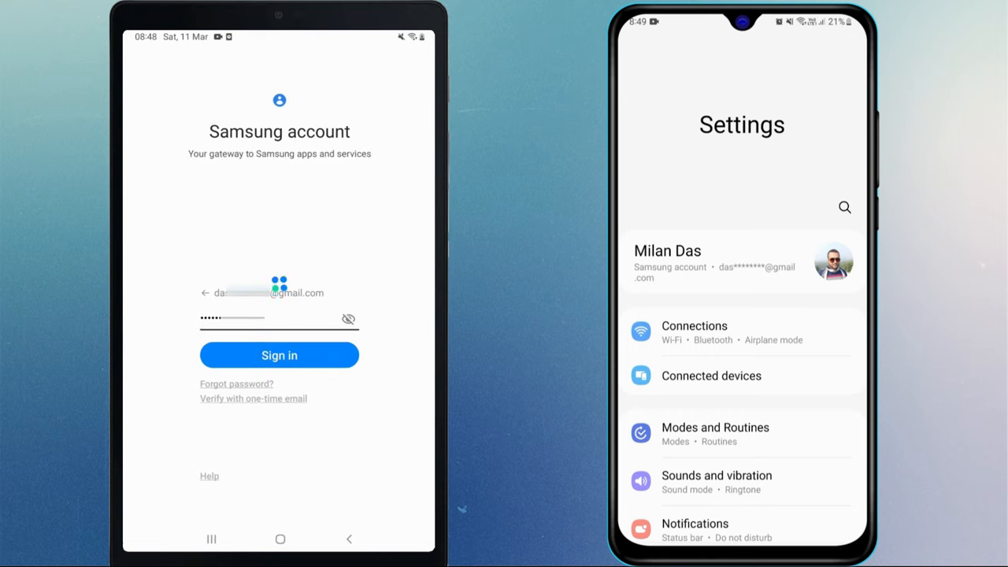
pyautogui.click(279, 355)
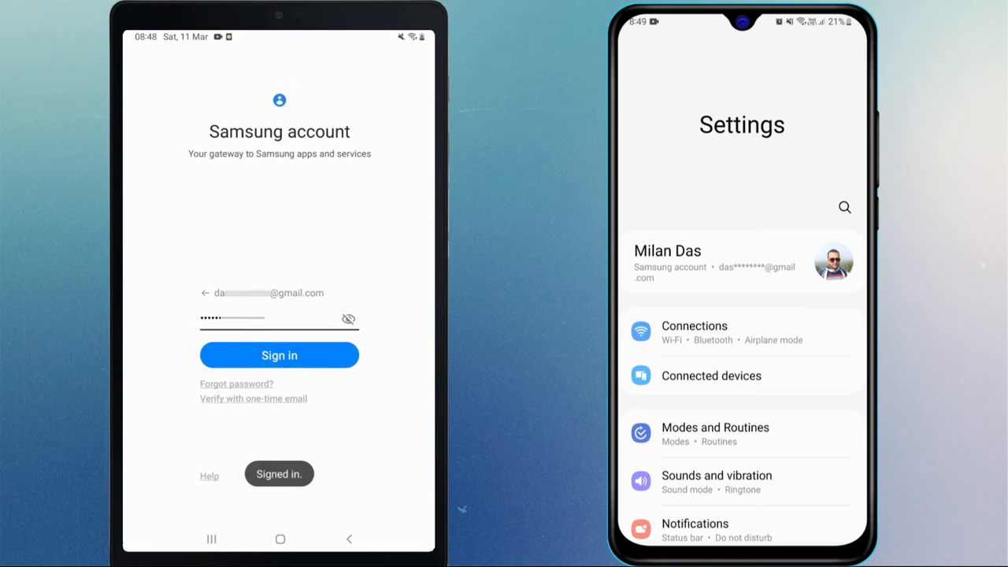
pyautogui.click(279, 355)
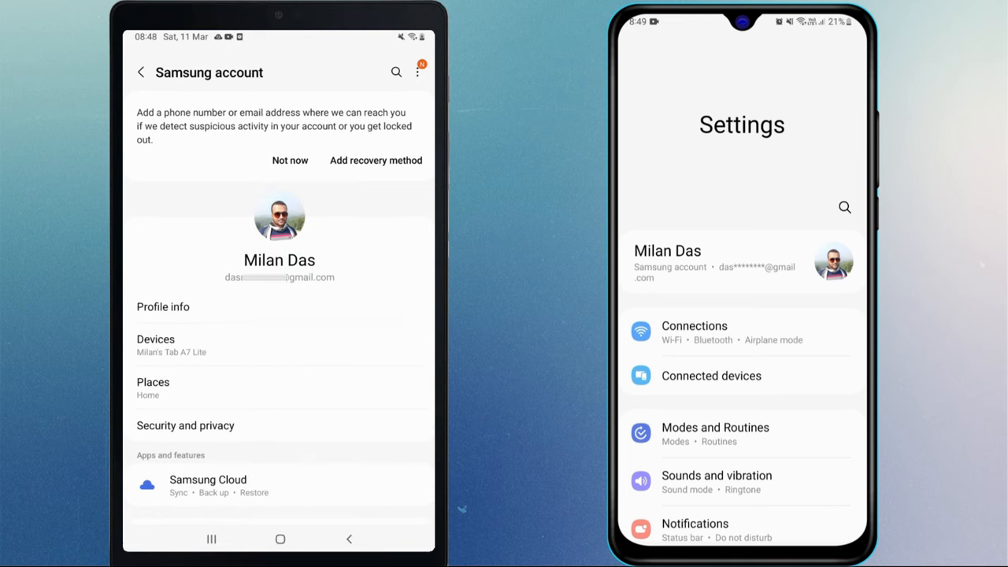
pyautogui.click(140, 72)
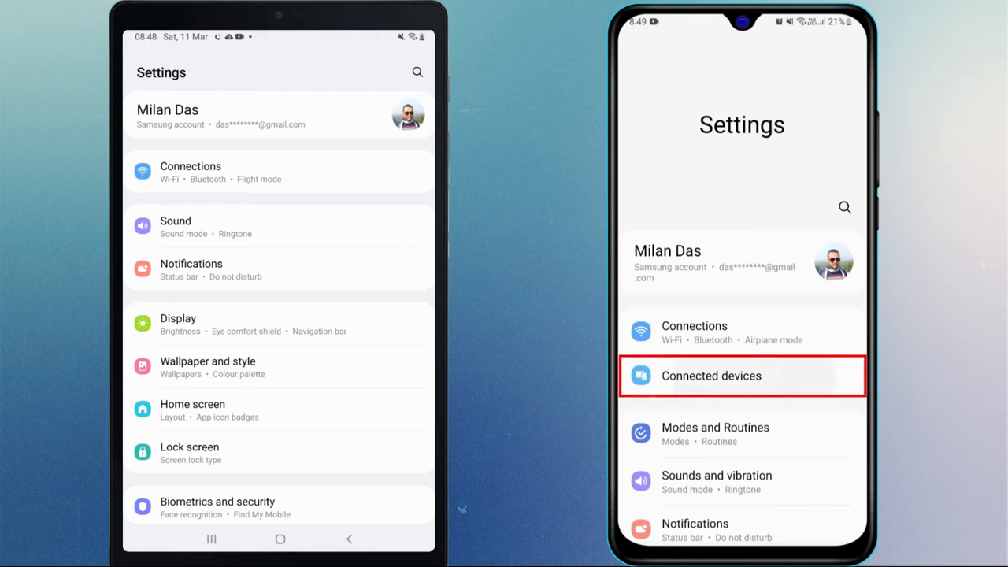
# Enable Call & text on other devices on the phone, then on the tablet.
pyautogui.click(709, 376)
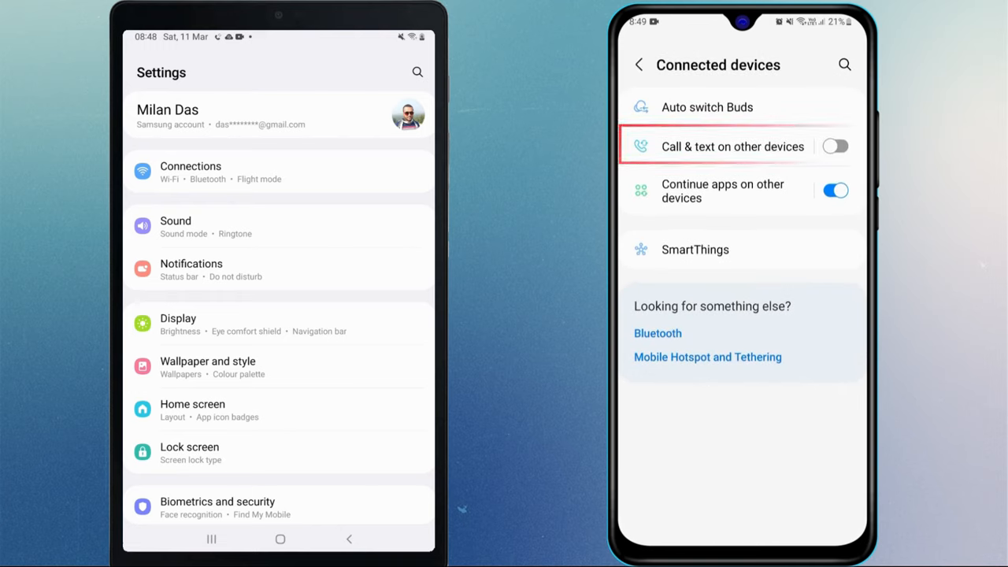
pyautogui.click(835, 147)
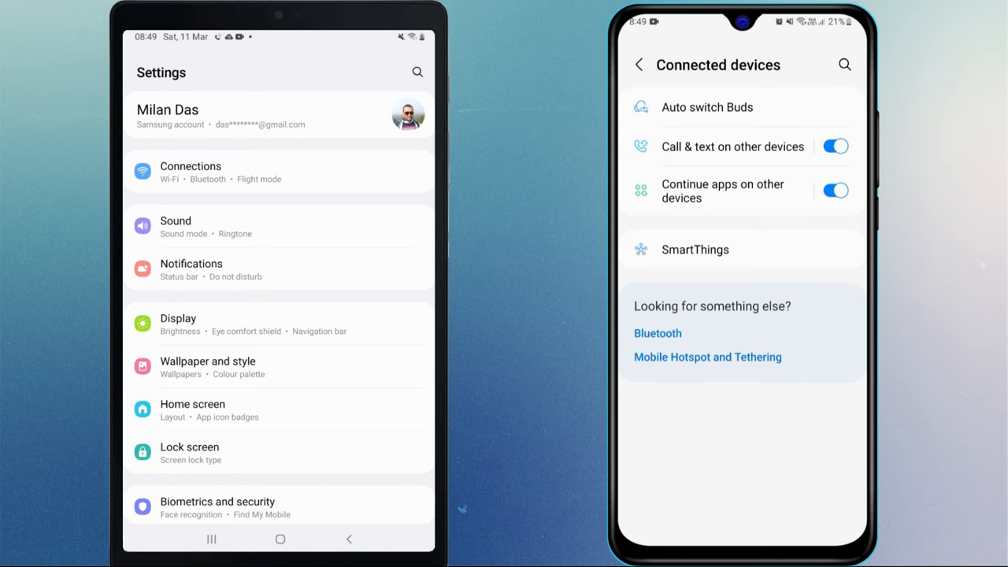
pyautogui.scroll(-3)
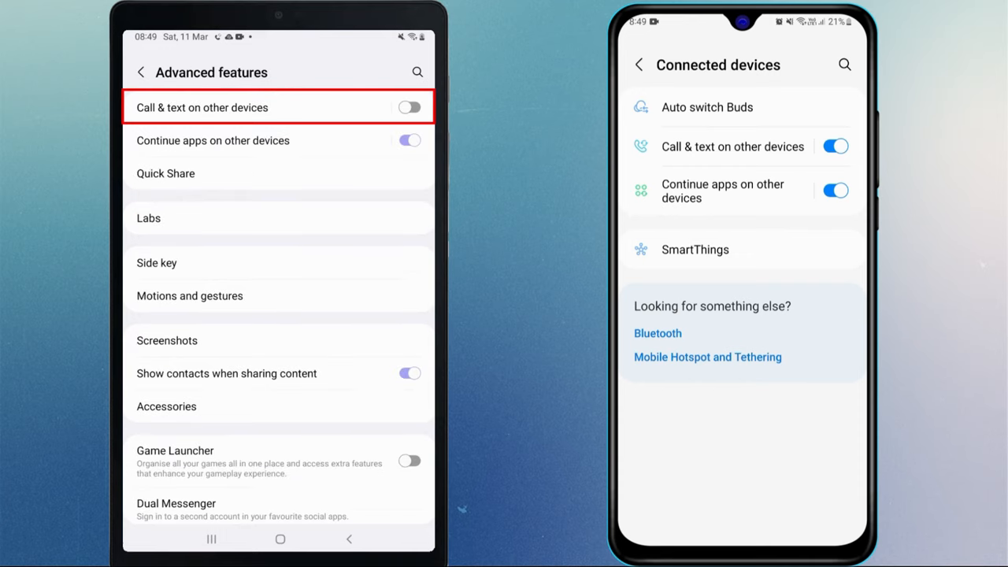
pyautogui.click(409, 107)
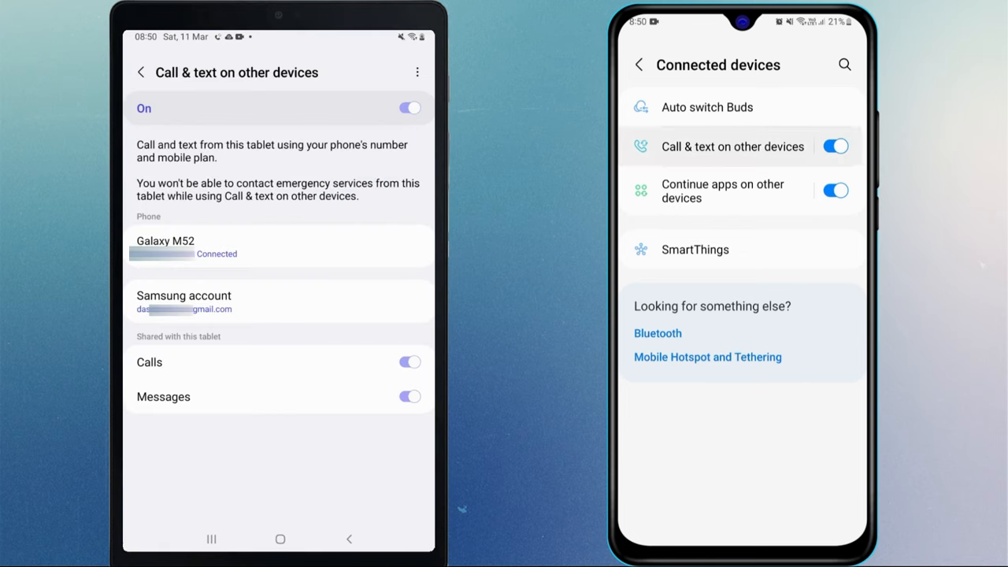
# Review the linked tablet's Calls and Messages sharing and keep Wi-Fi or mobile networks.
pyautogui.click(732, 146)
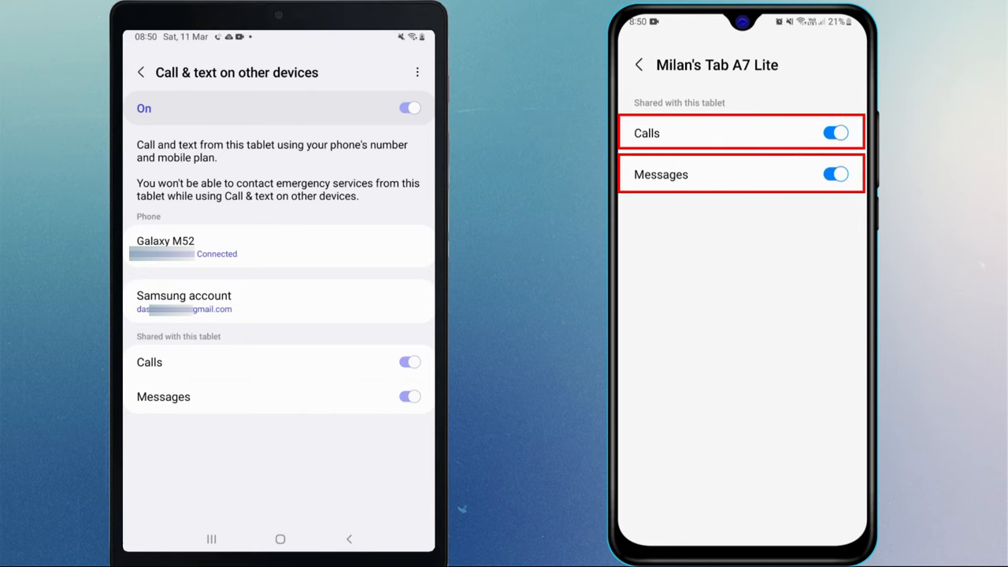
pyautogui.click(639, 65)
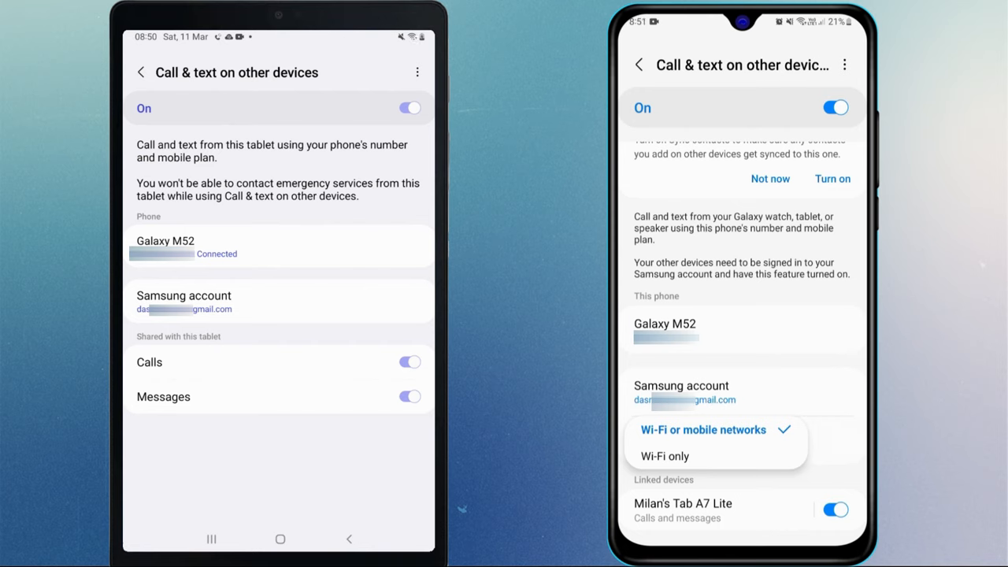
pyautogui.click(702, 429)
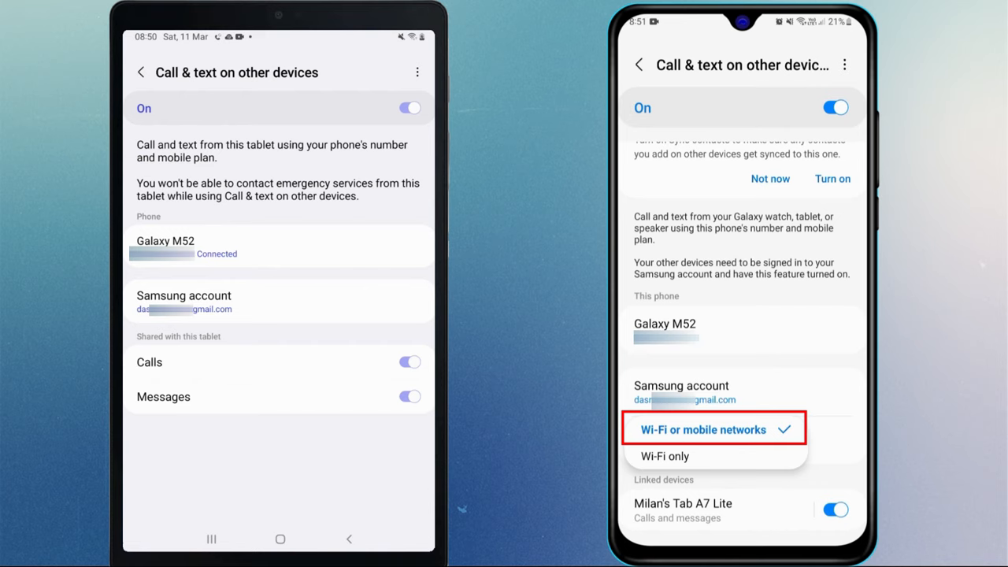
pyautogui.click(704, 429)
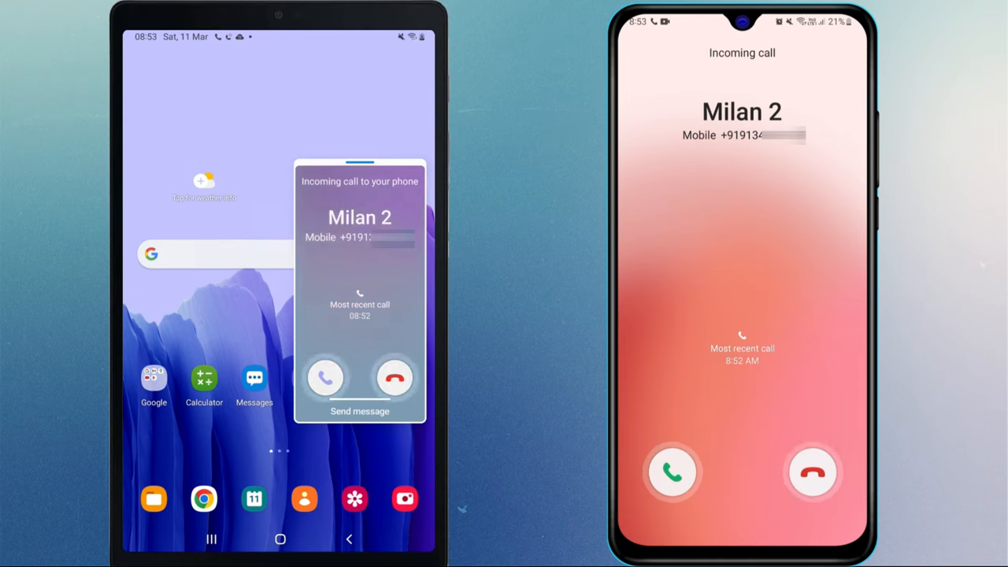
# Answer the incoming call on the tablet, then pull it over to the phone.
pyautogui.click(326, 378)
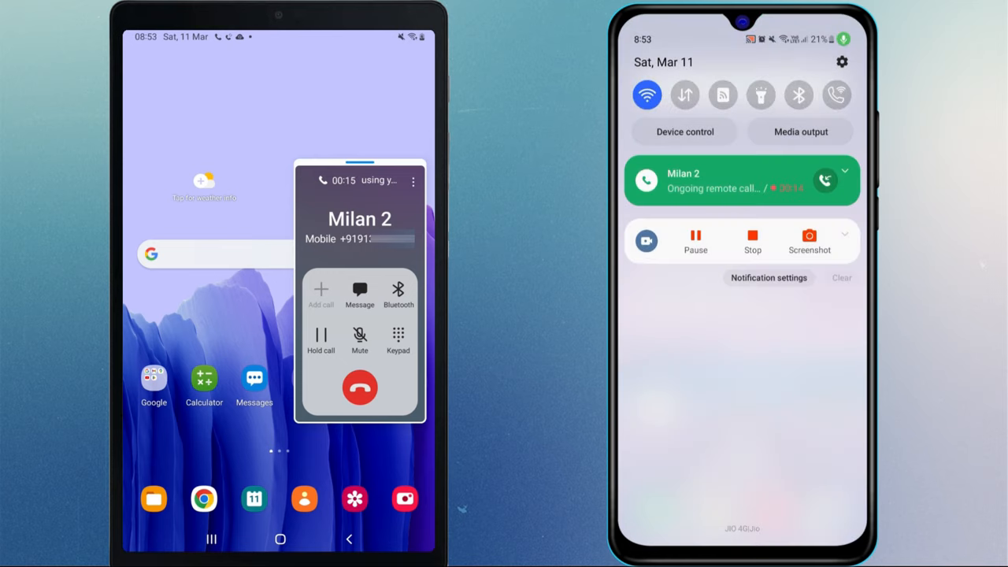
pyautogui.click(740, 179)
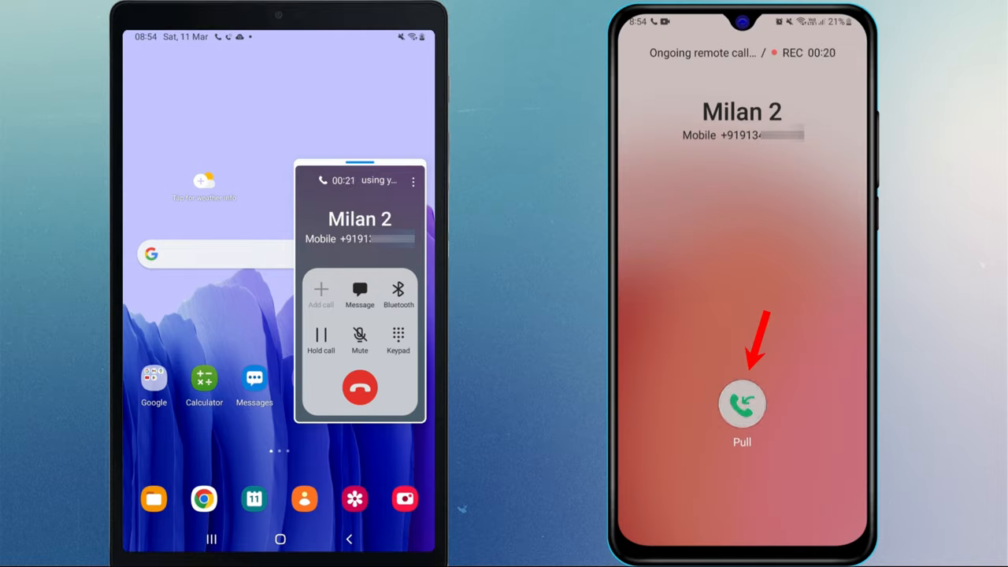
pyautogui.click(741, 404)
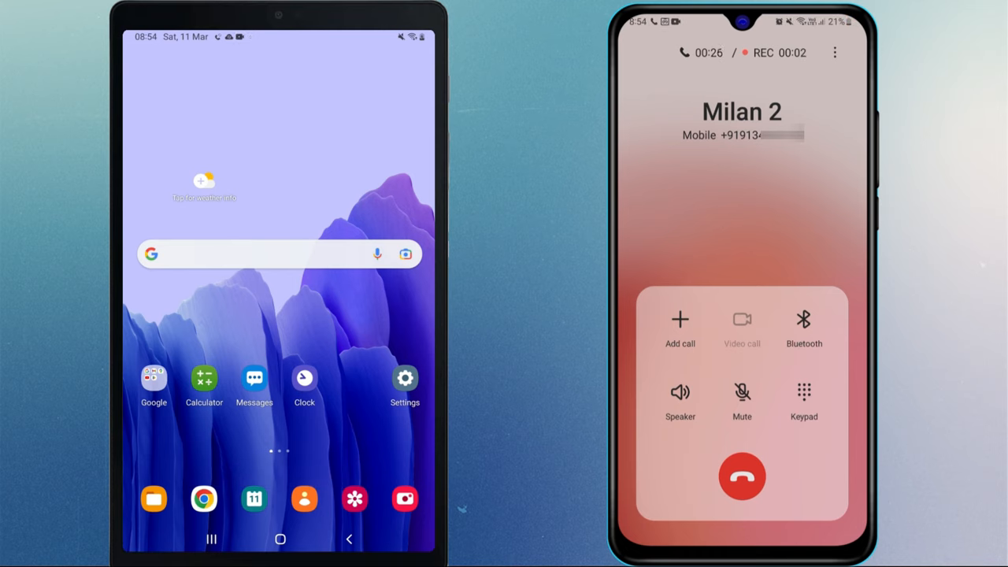
pyautogui.click(742, 477)
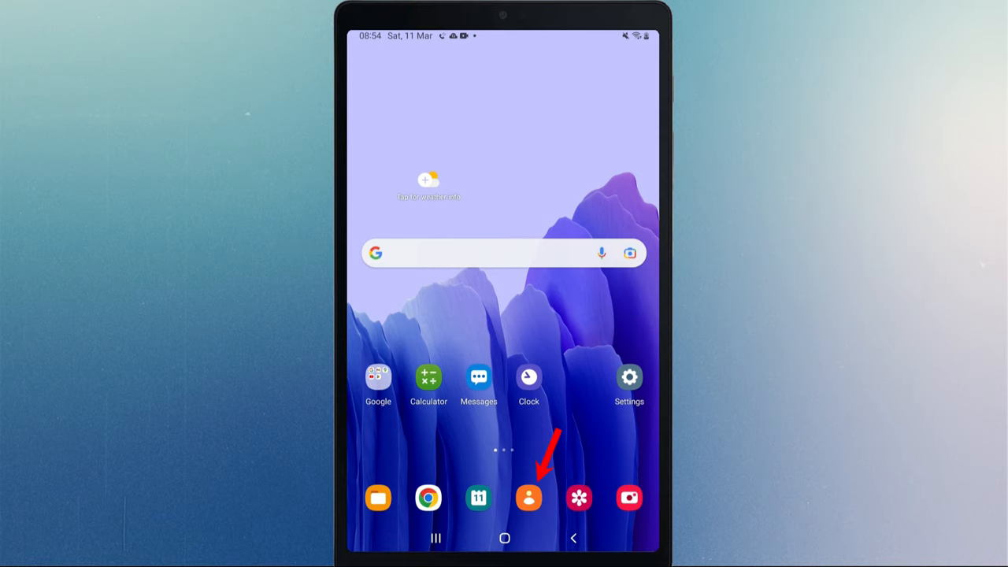
# Sync the tablet's contacts from both the Samsung and Google accounts.
pyautogui.click(528, 497)
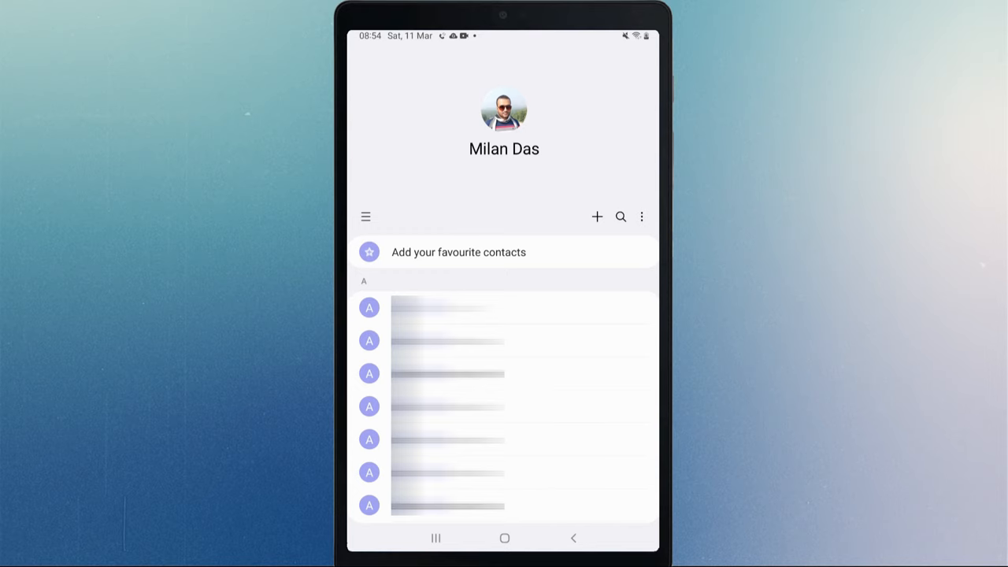
pyautogui.click(365, 216)
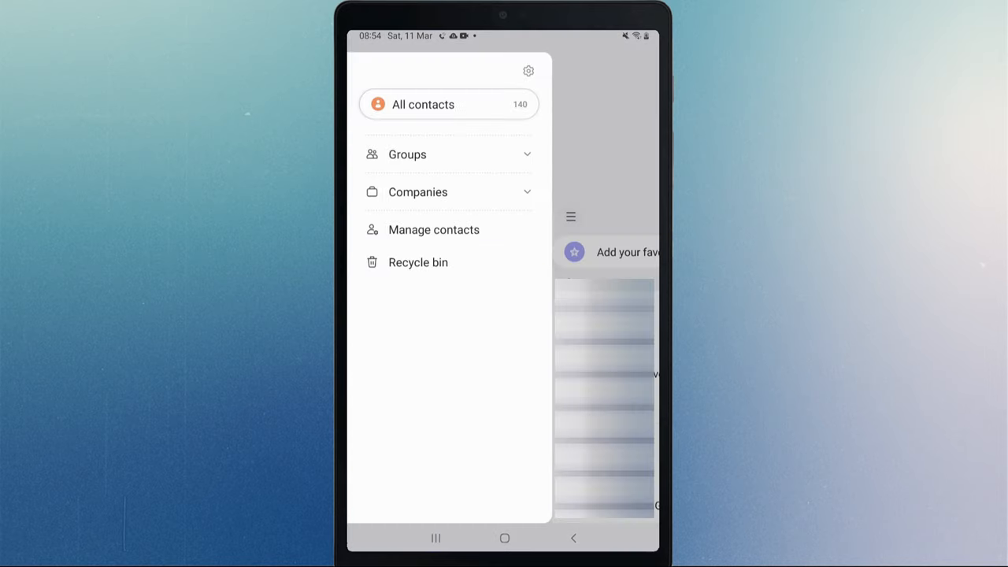
pyautogui.click(433, 230)
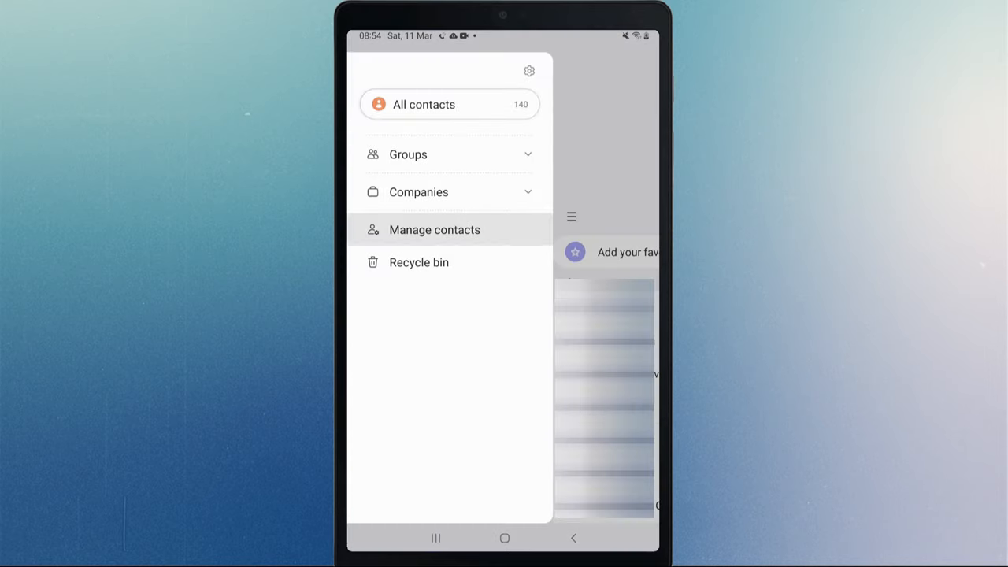
pyautogui.click(433, 229)
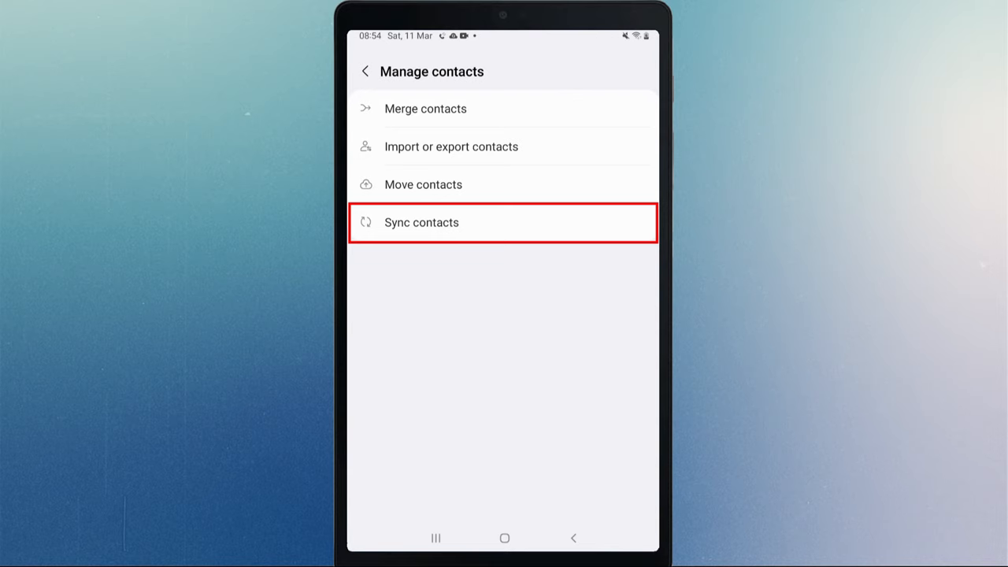
pyautogui.click(422, 222)
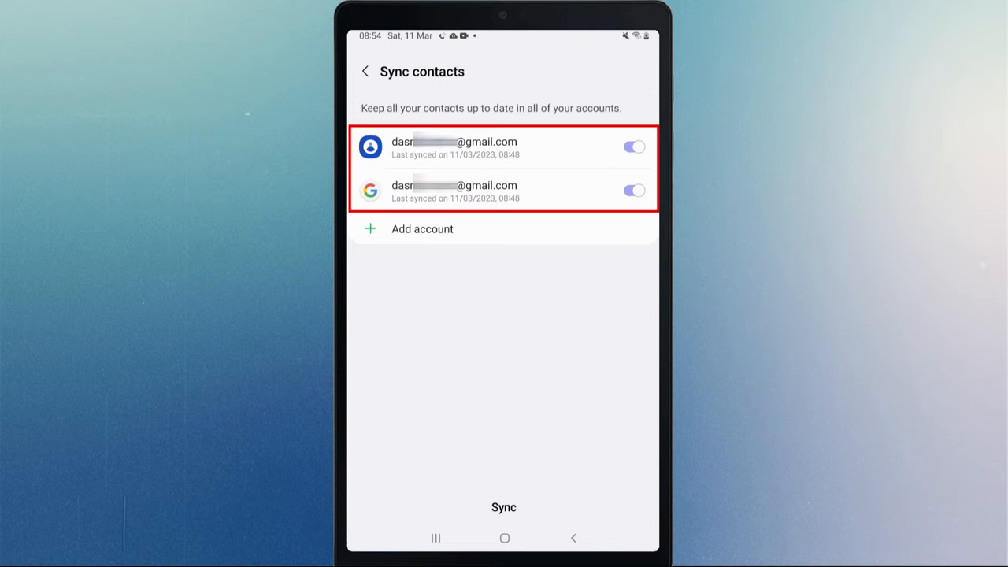
pyautogui.click(364, 71)
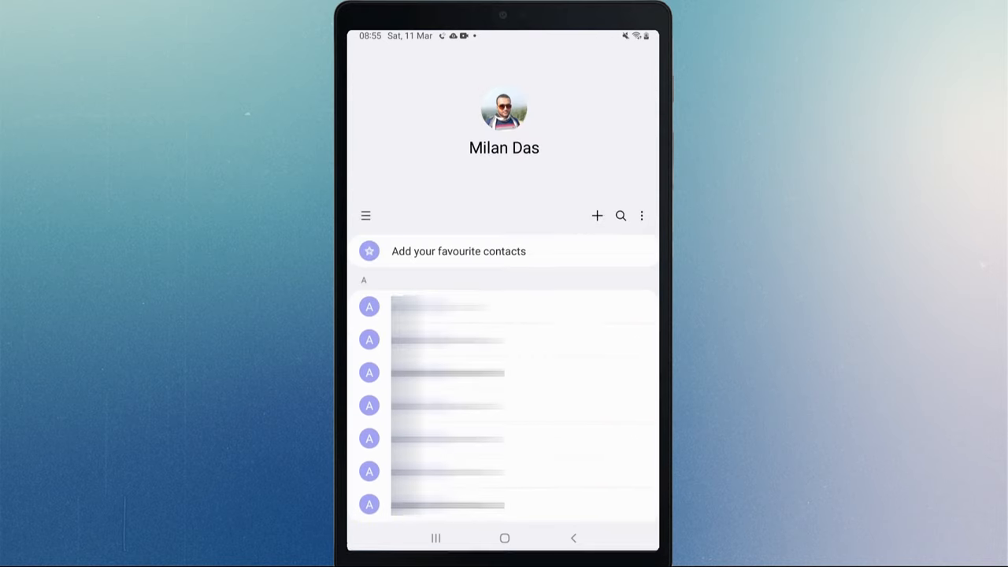
# Call Milan 2 from recent searches through the linked phone, then hang up.
pyautogui.click(620, 215)
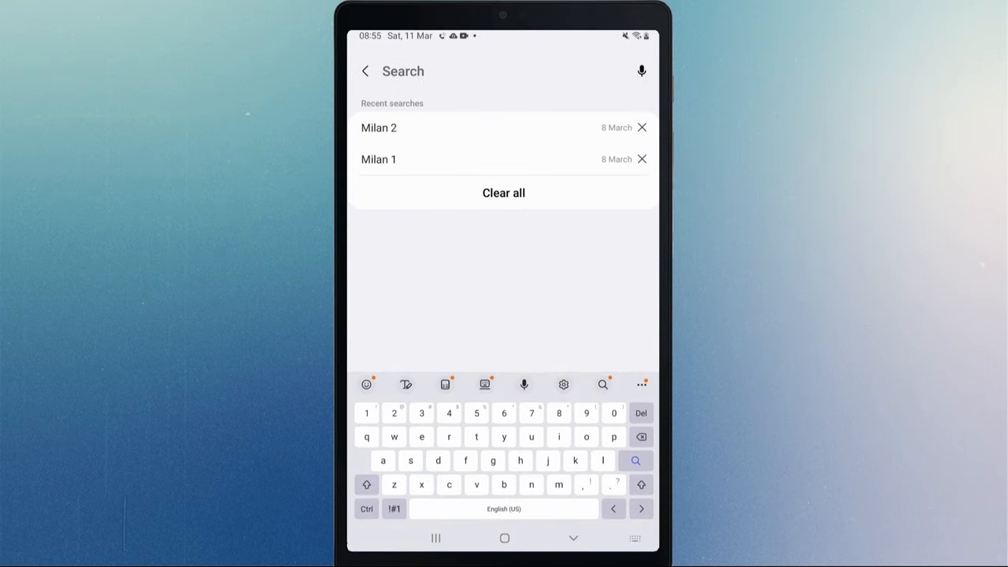
pyautogui.click(379, 127)
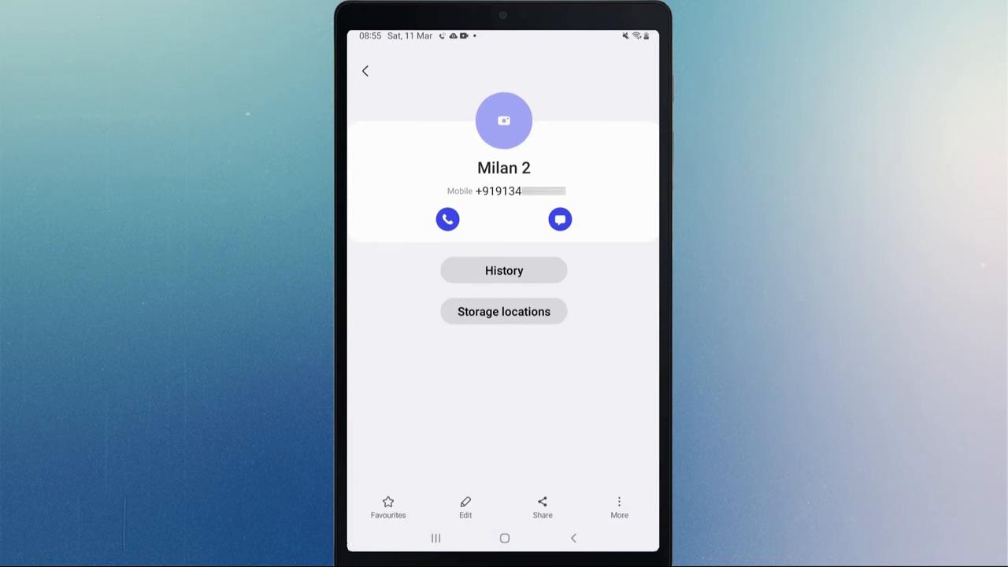
pyautogui.click(448, 219)
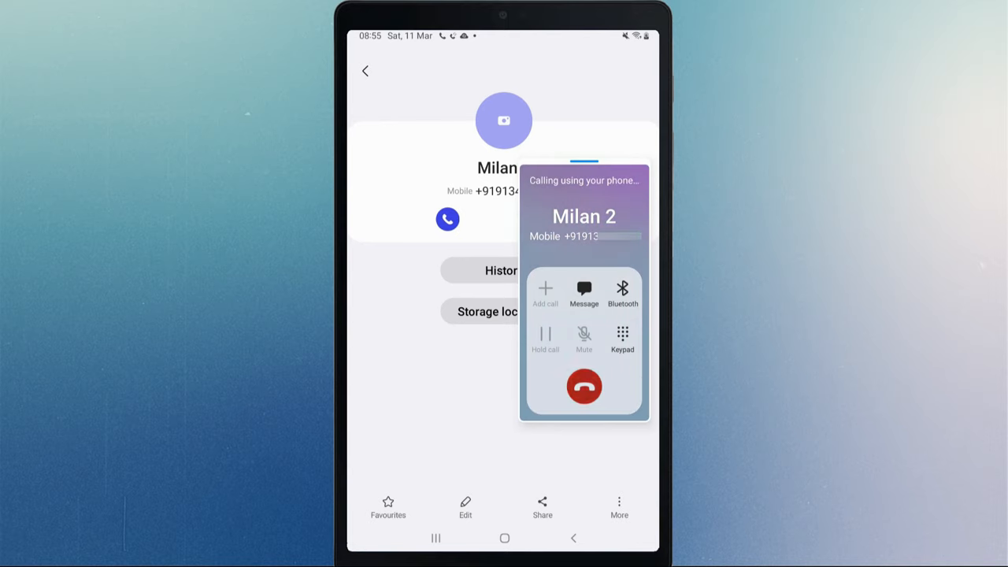
pyautogui.click(583, 386)
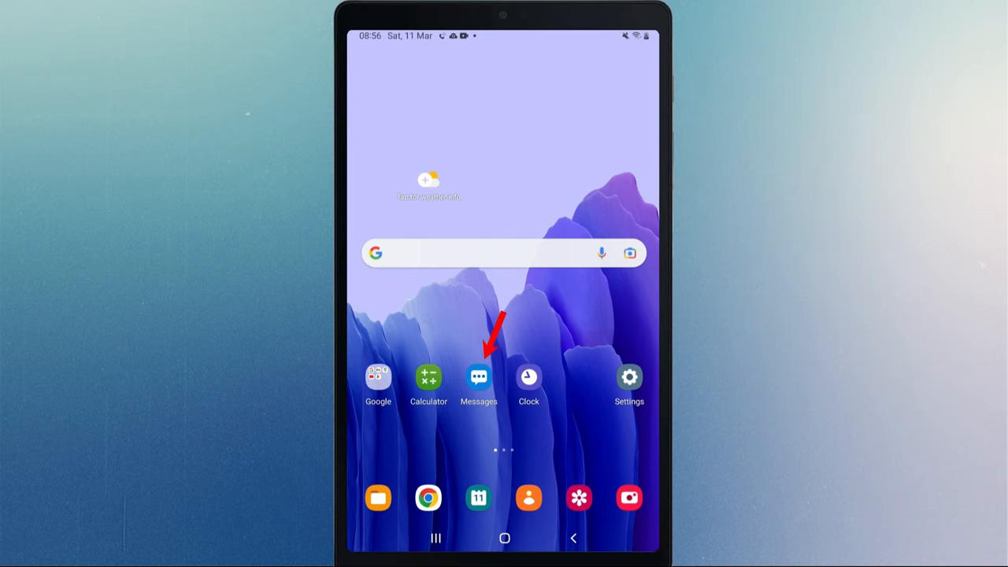
# Send 'Hi' and 'How r u?' to Milan 2 in a new conversation.
pyautogui.click(478, 376)
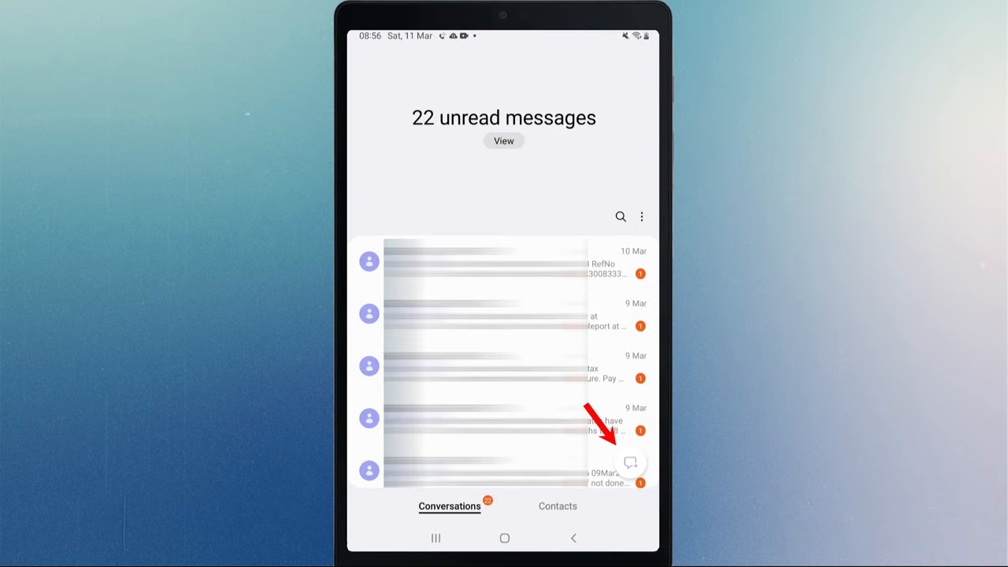
pyautogui.click(630, 462)
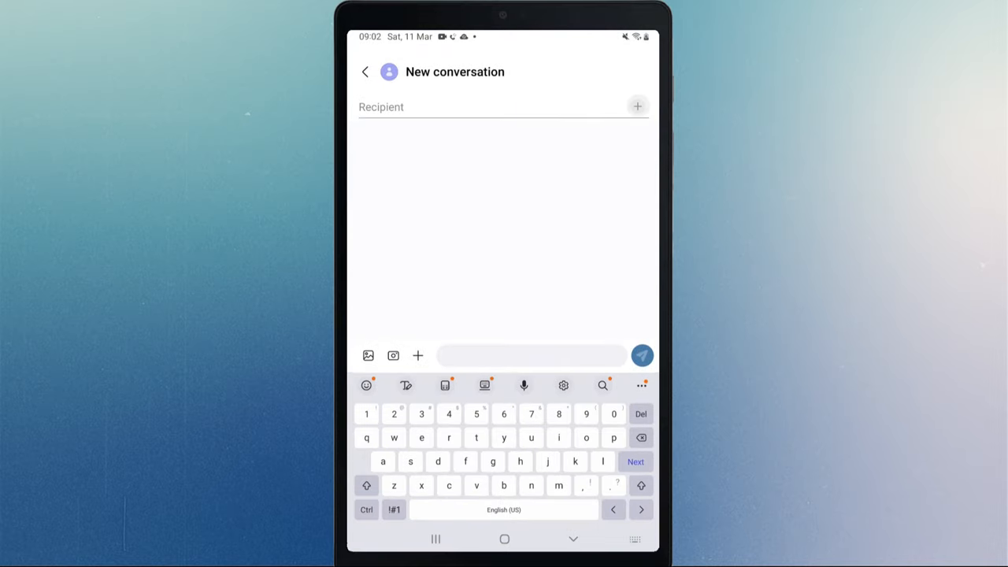
pyautogui.write('mil')
pyautogui.click(532, 356)
pyautogui.write('Hi')
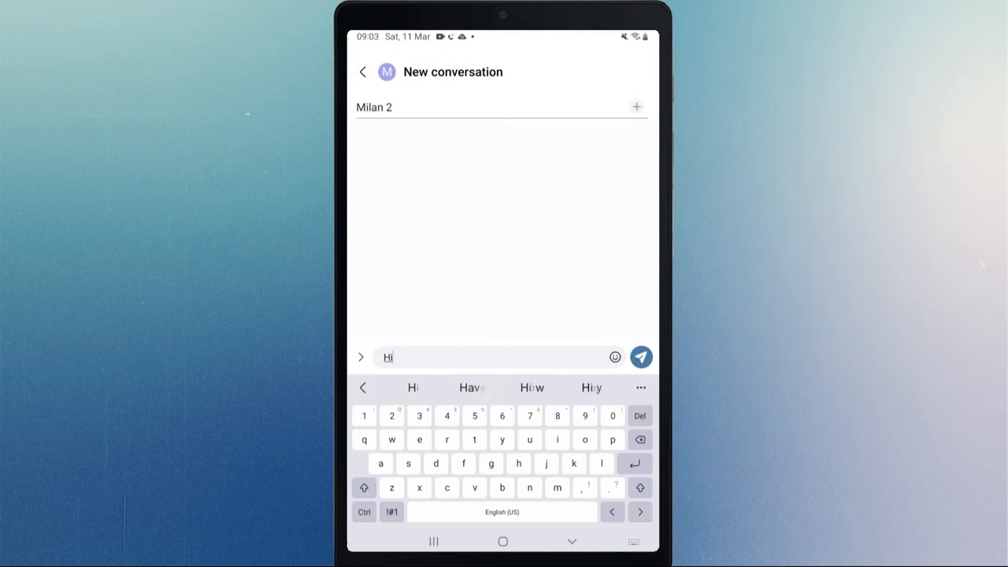
pyautogui.click(641, 357)
pyautogui.write('ow r u')
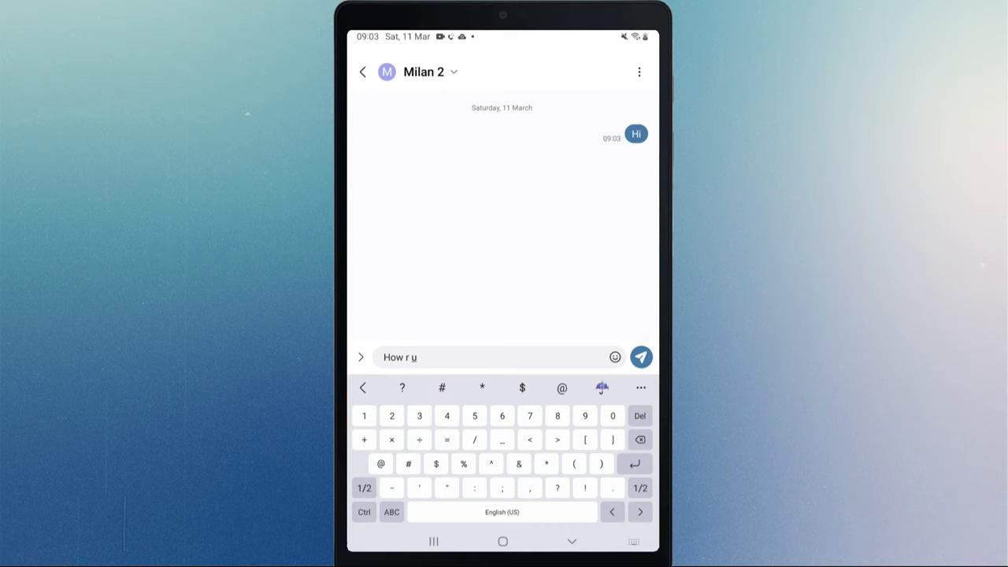
pyautogui.click(641, 357)
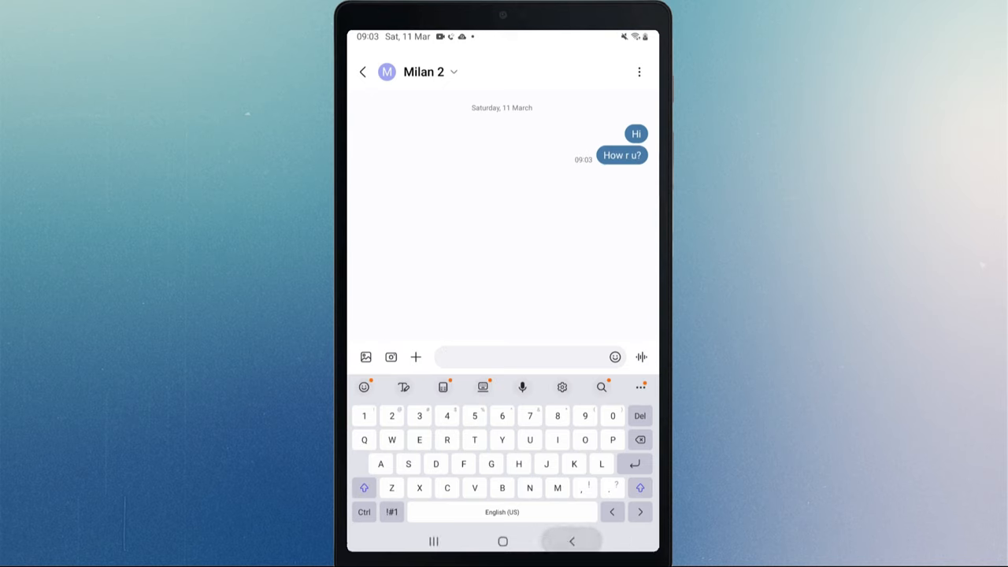
pyautogui.click(502, 541)
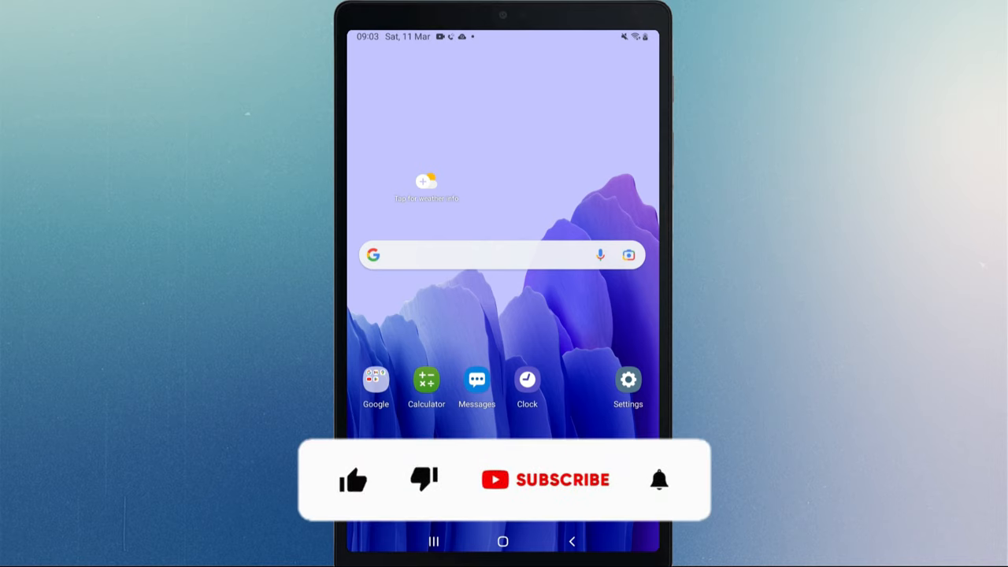
# Return to the tablet's home screen after messaging Milan 2.
pyautogui.click(353, 481)
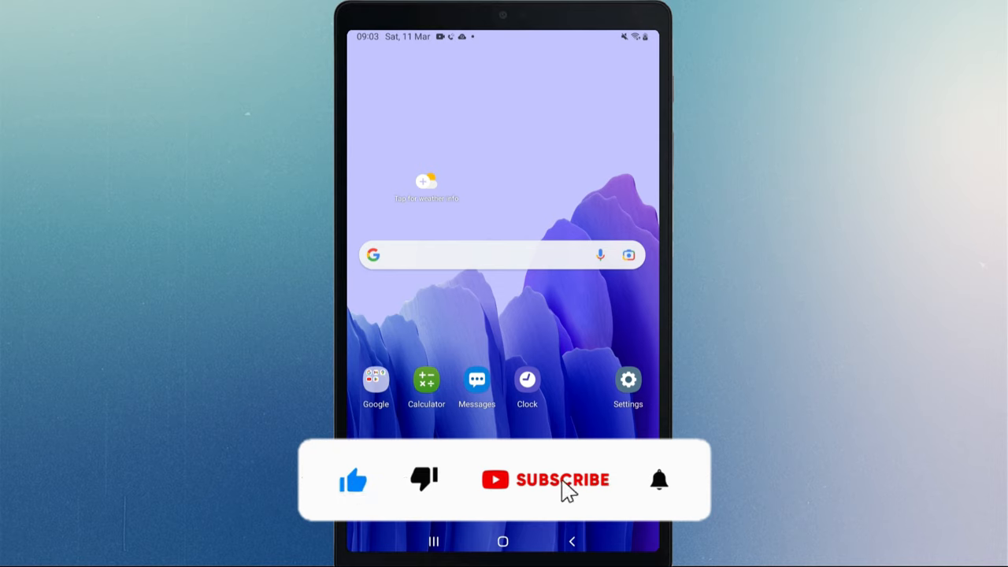